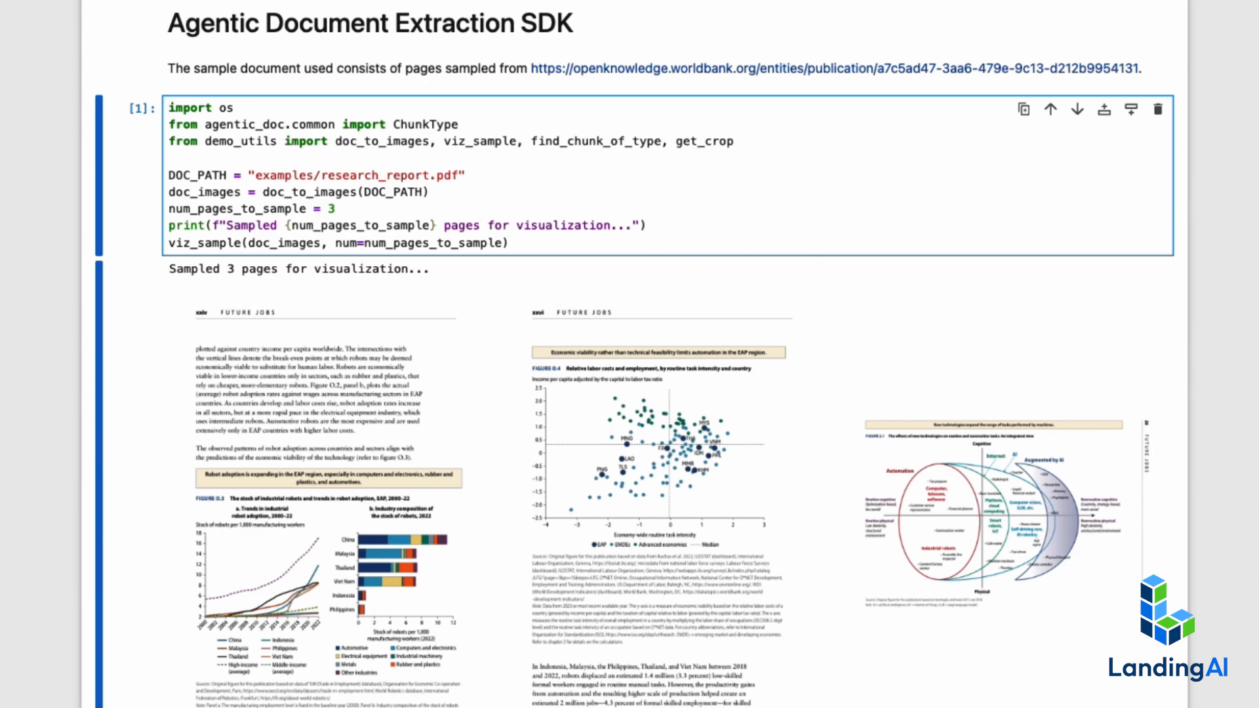
# - Scroll past the three sampled report pages to the parse_documents progress output
pyautogui.scroll(-3)
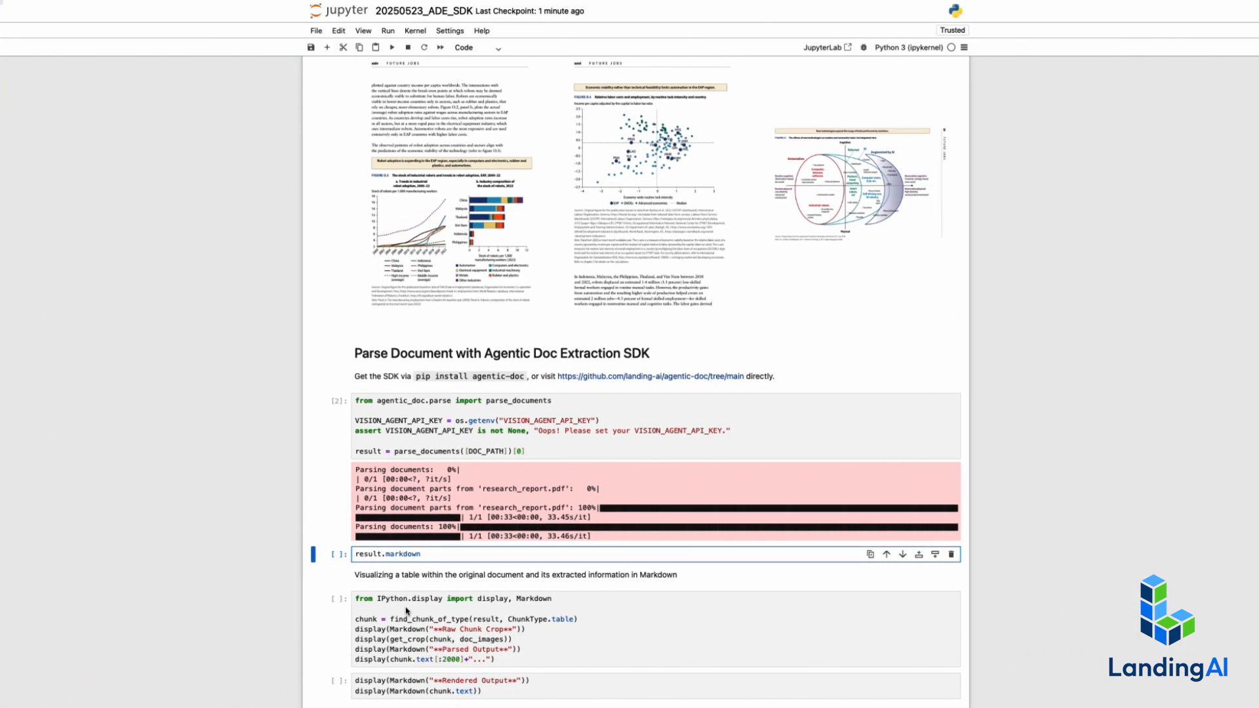
# - Run the result.markdown cell and scroll through the occupations table crop and its parsed HTML
pyautogui.click(383, 47)
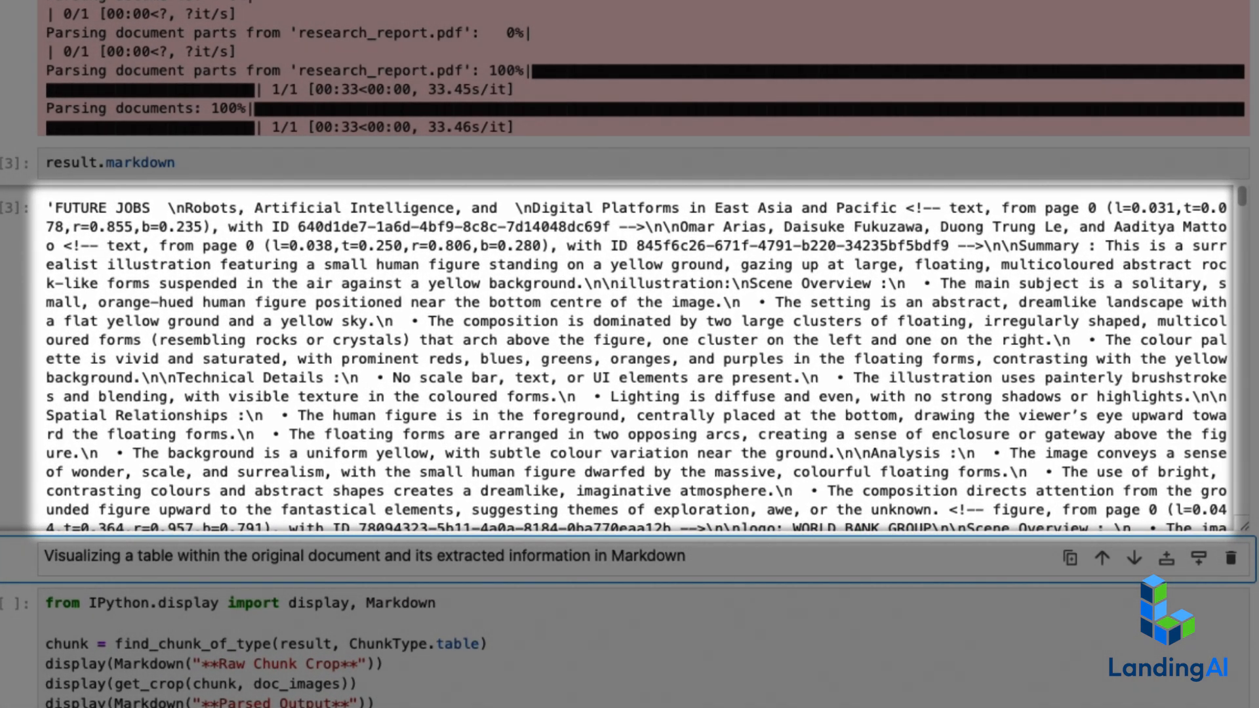
pyautogui.scroll(-3)
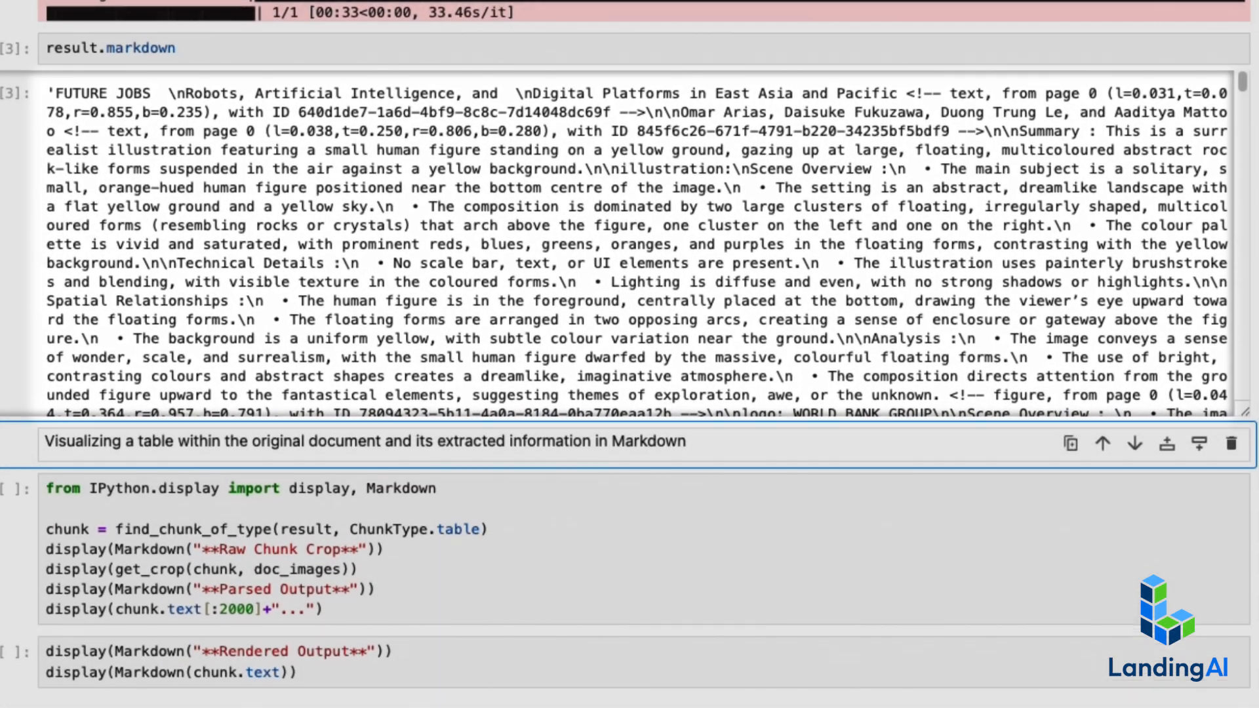
pyautogui.scroll(-3)
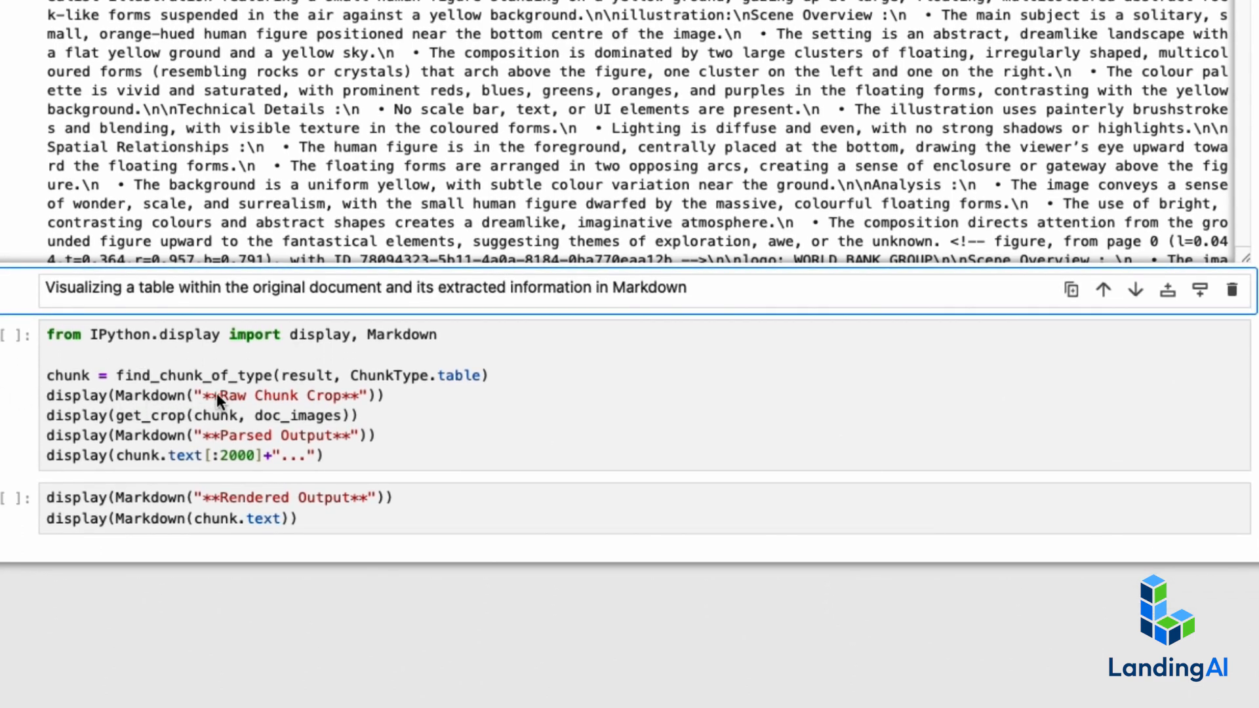
pyautogui.scroll(-3)
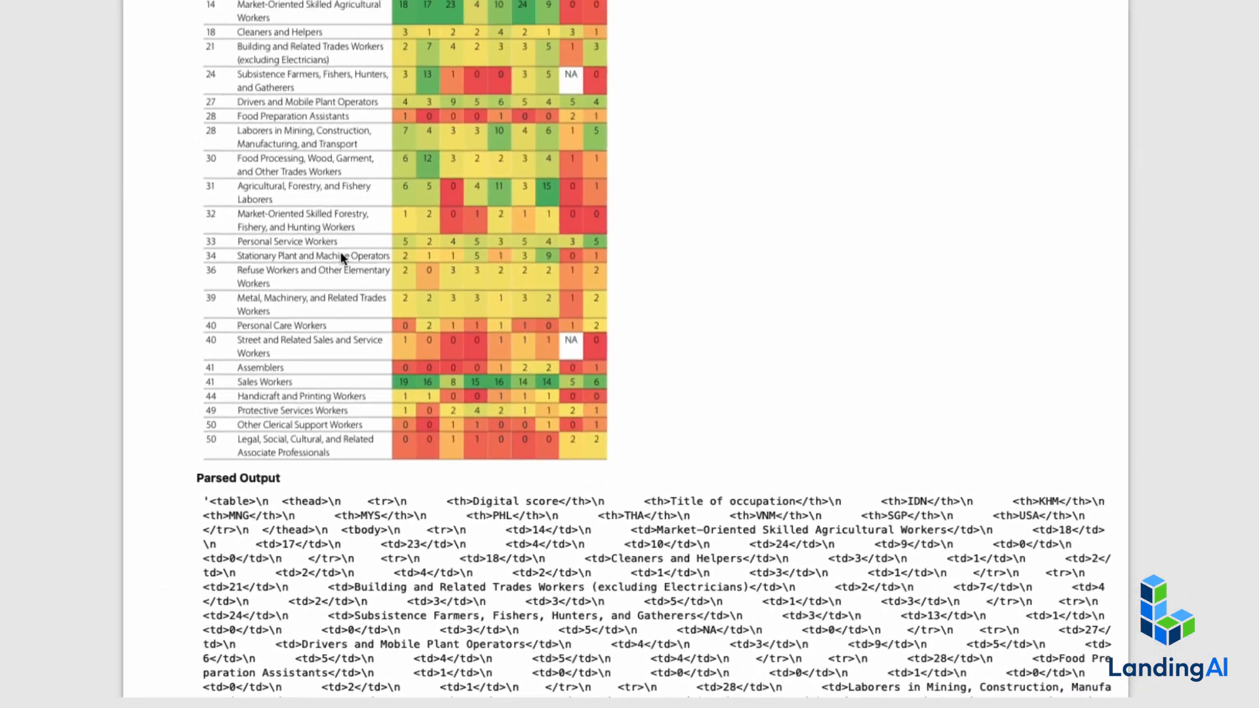
pyautogui.scroll(3)
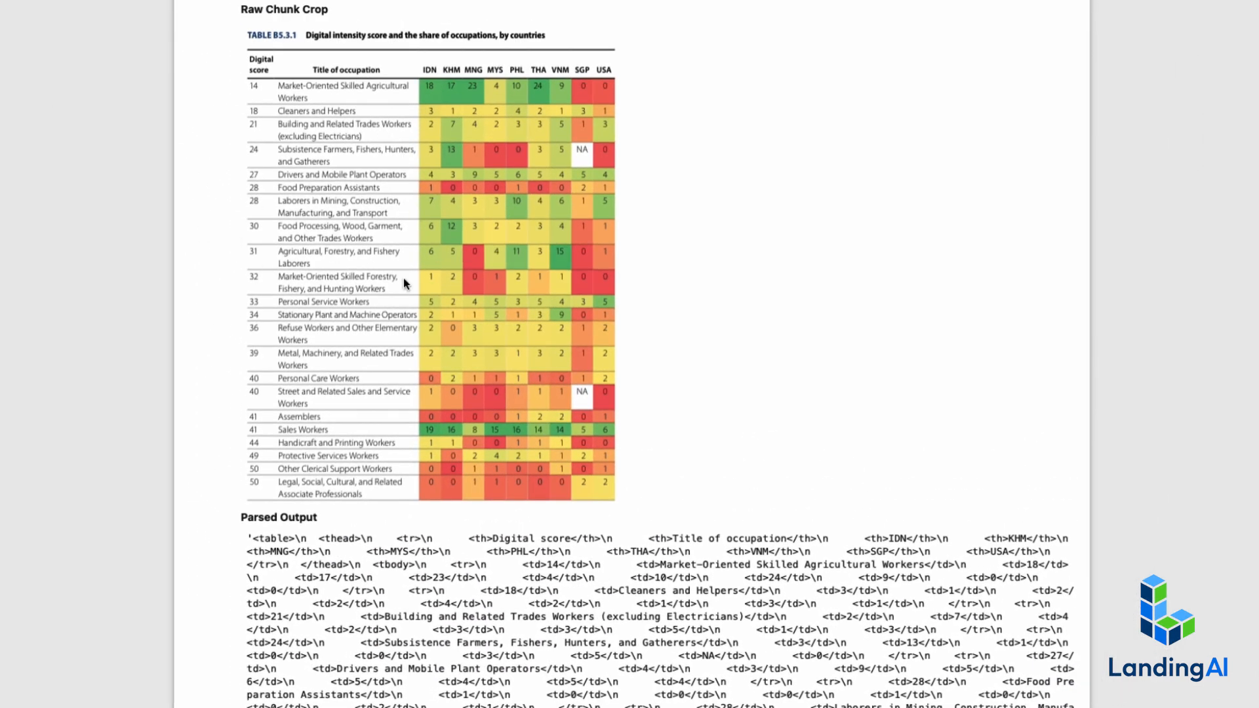
pyautogui.scroll(-3)
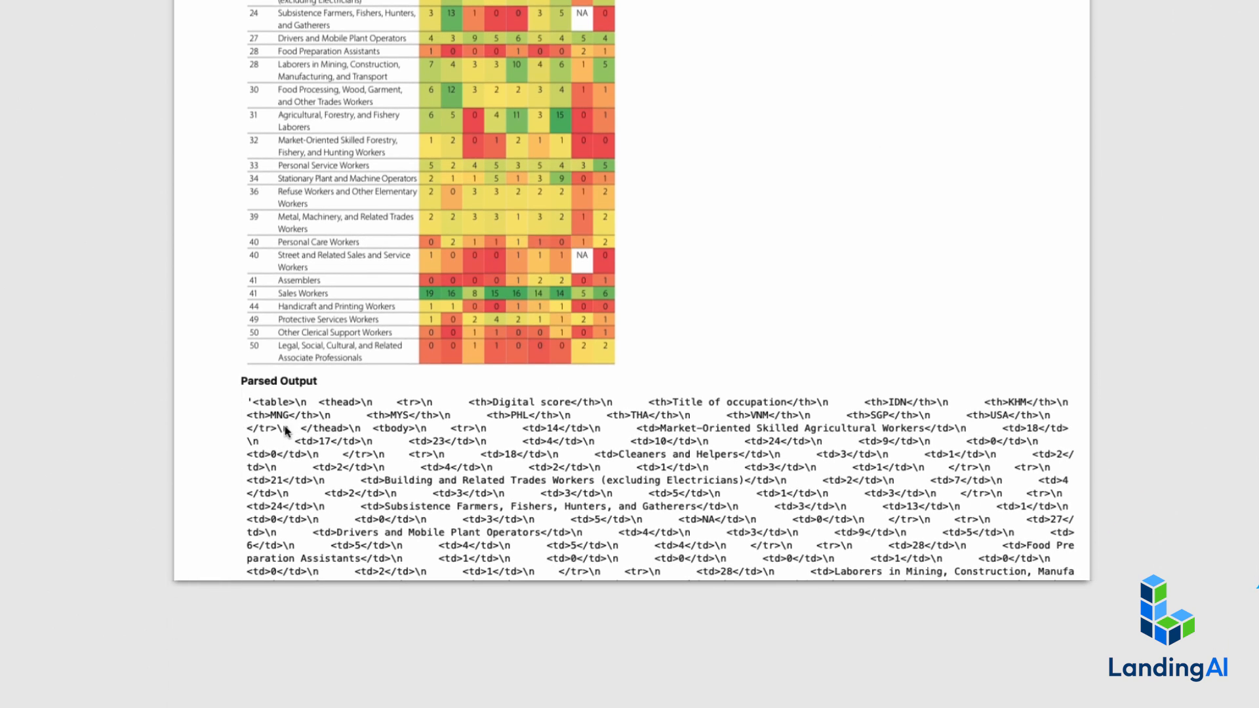
pyautogui.scroll(-3)
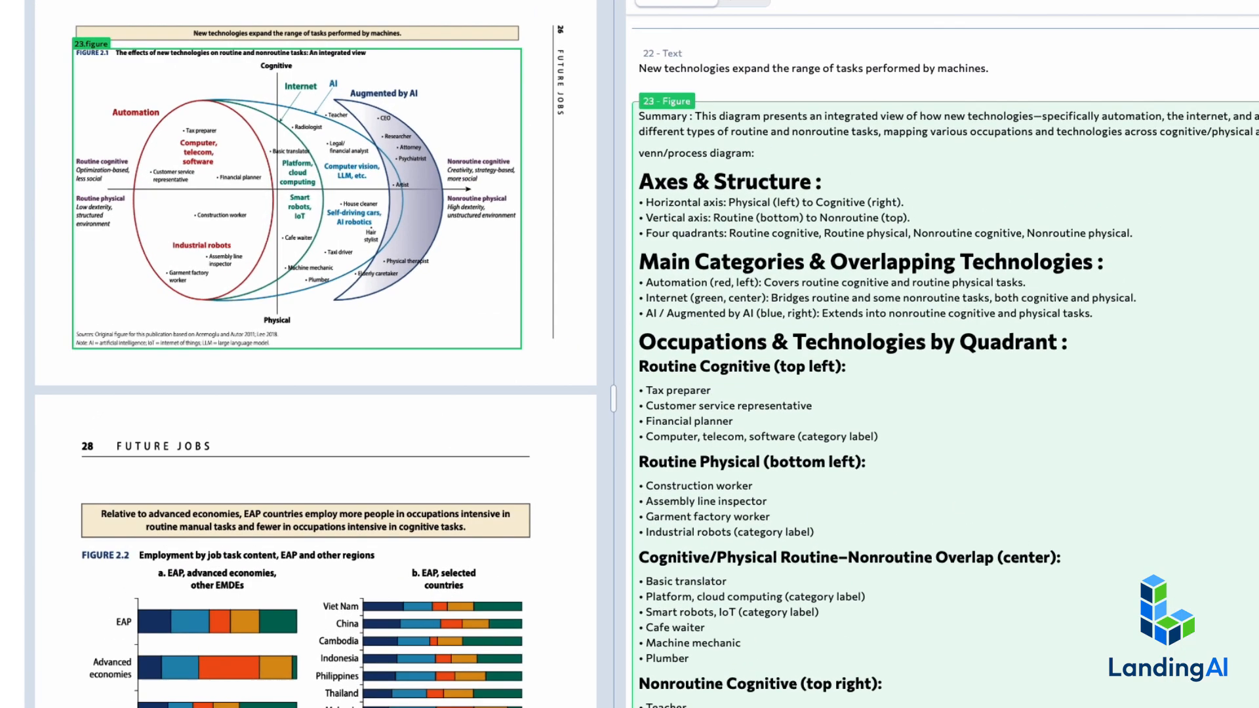
# - Scroll the Playground through Figure 2.1 on new technologies and its markdown description
pyautogui.scroll(3)
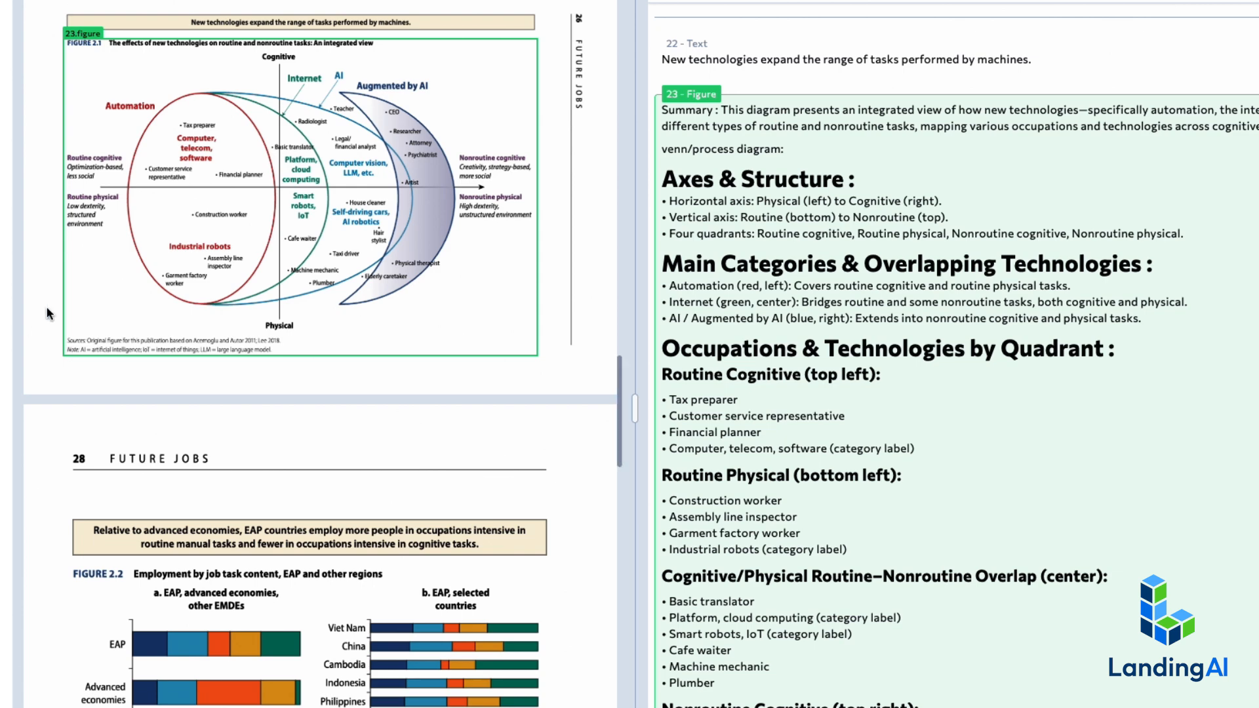
pyautogui.moveTo(157, 282)
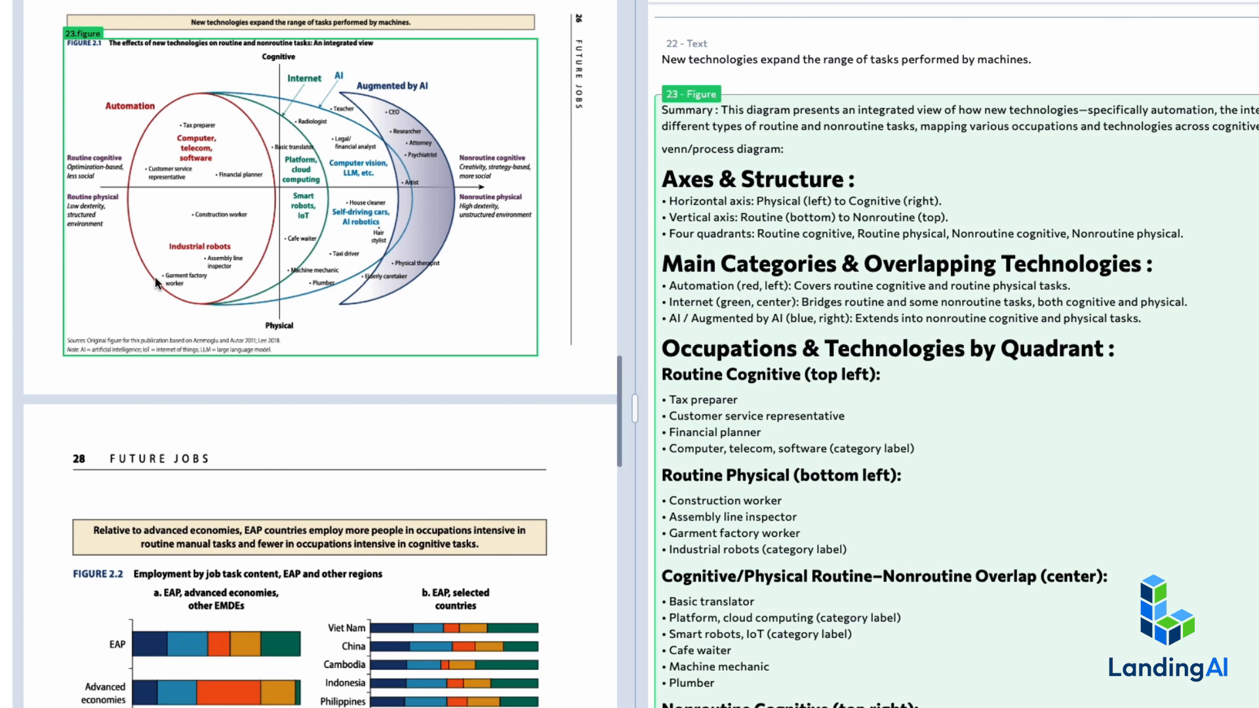
pyautogui.scroll(-3)
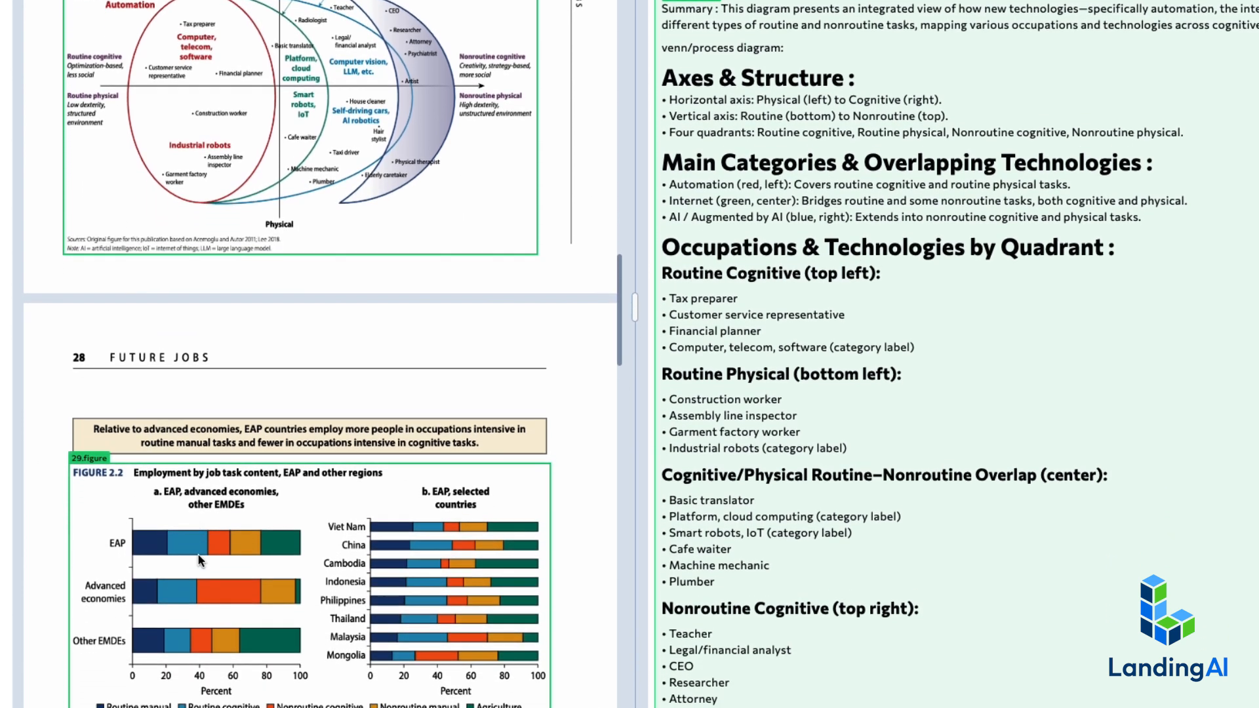
pyautogui.scroll(-3)
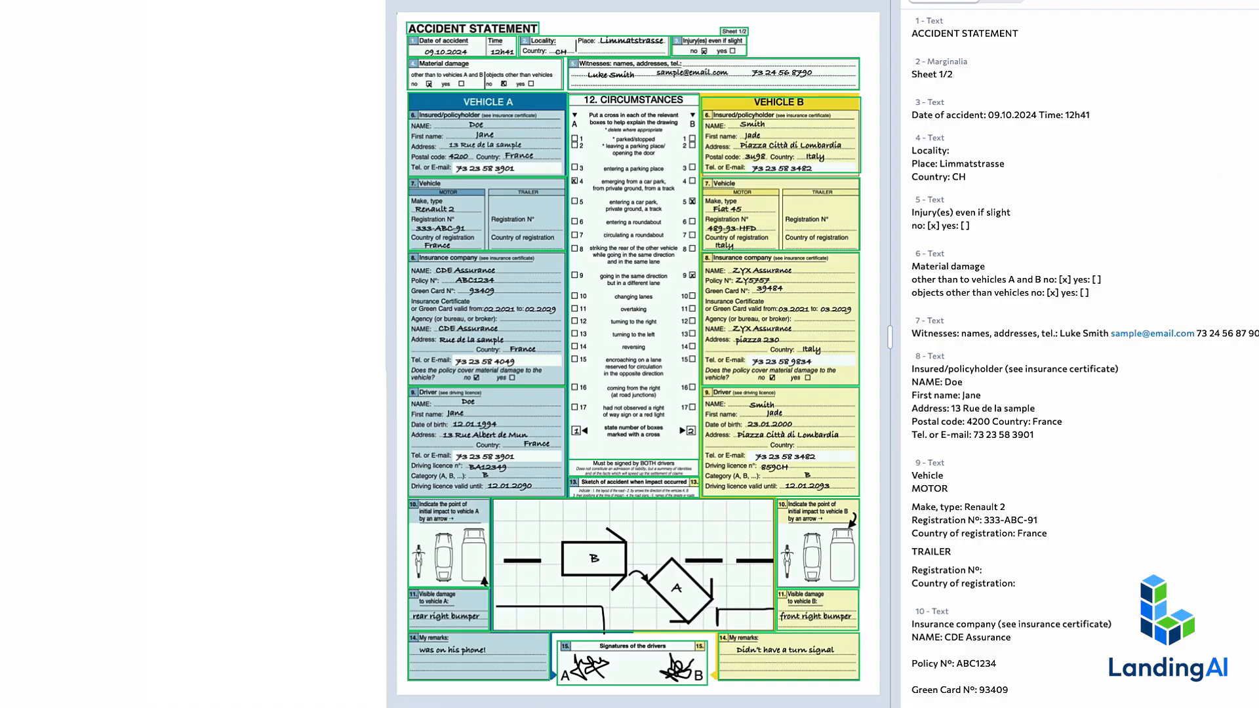
# - Scroll the accident statement's Markdown tab to chunk 15, the CIRCUMSTANCES checkbox section
pyautogui.scroll(-3)
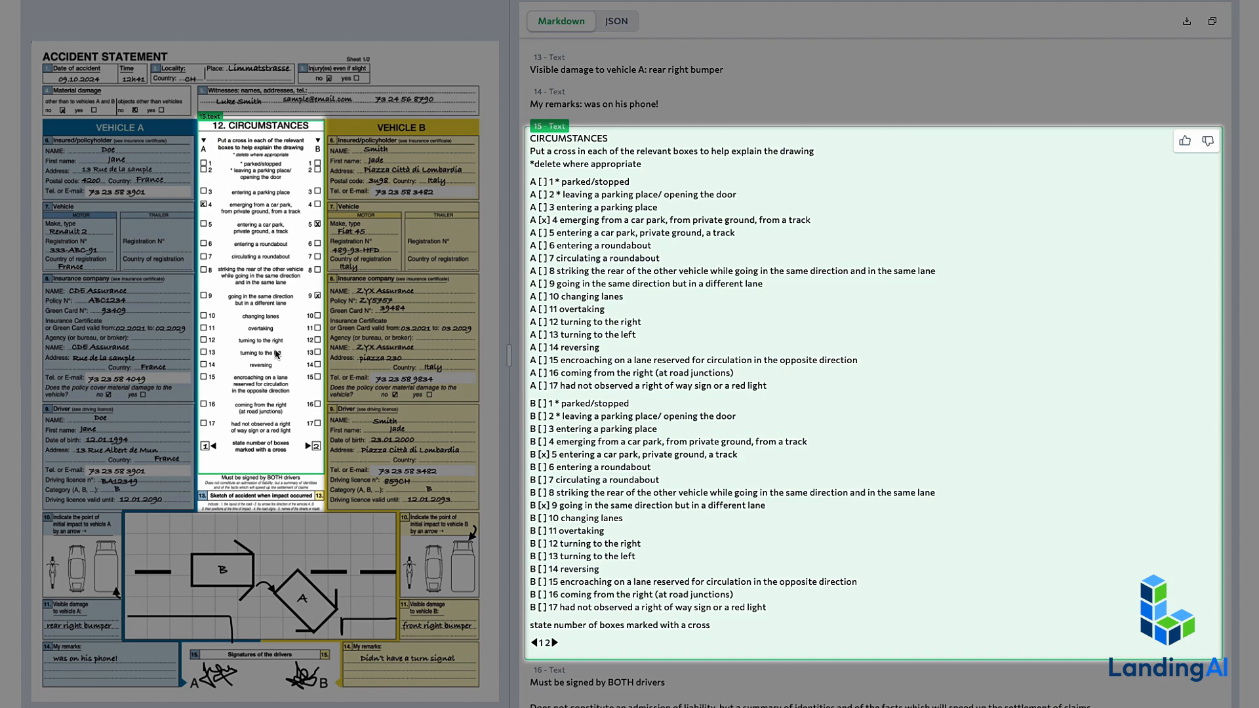
pyautogui.scroll(-3)
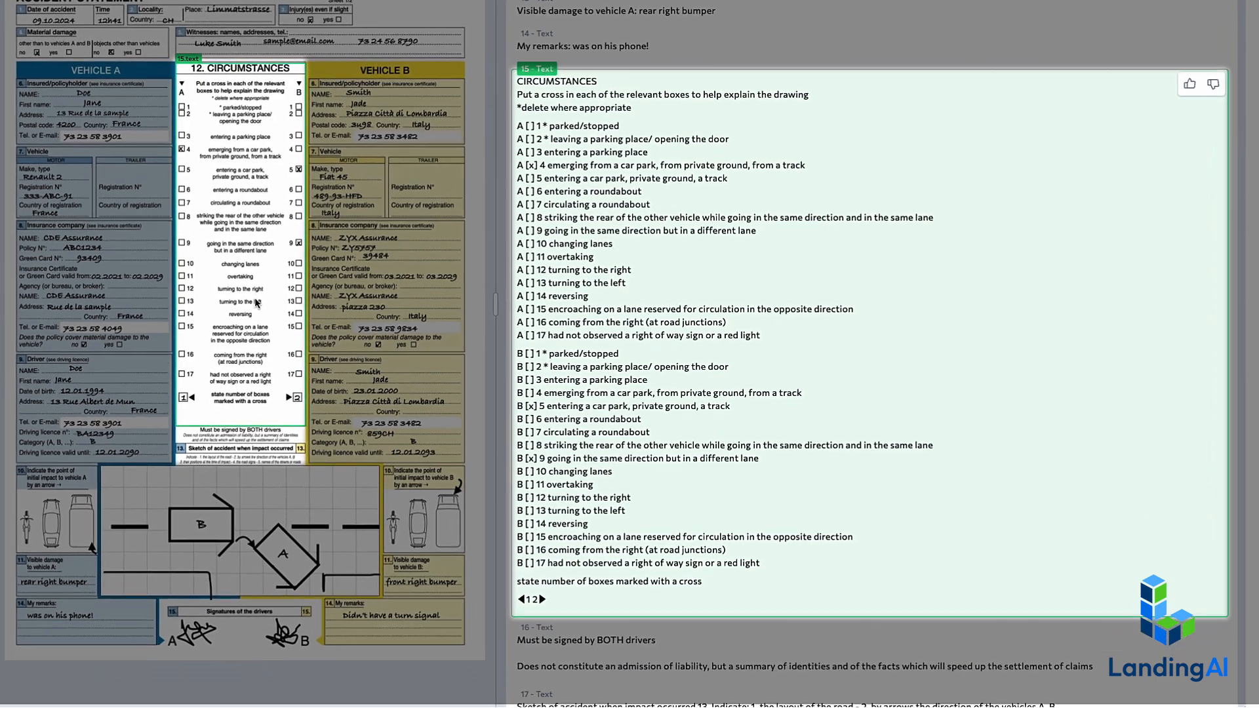
pyautogui.scroll(-3)
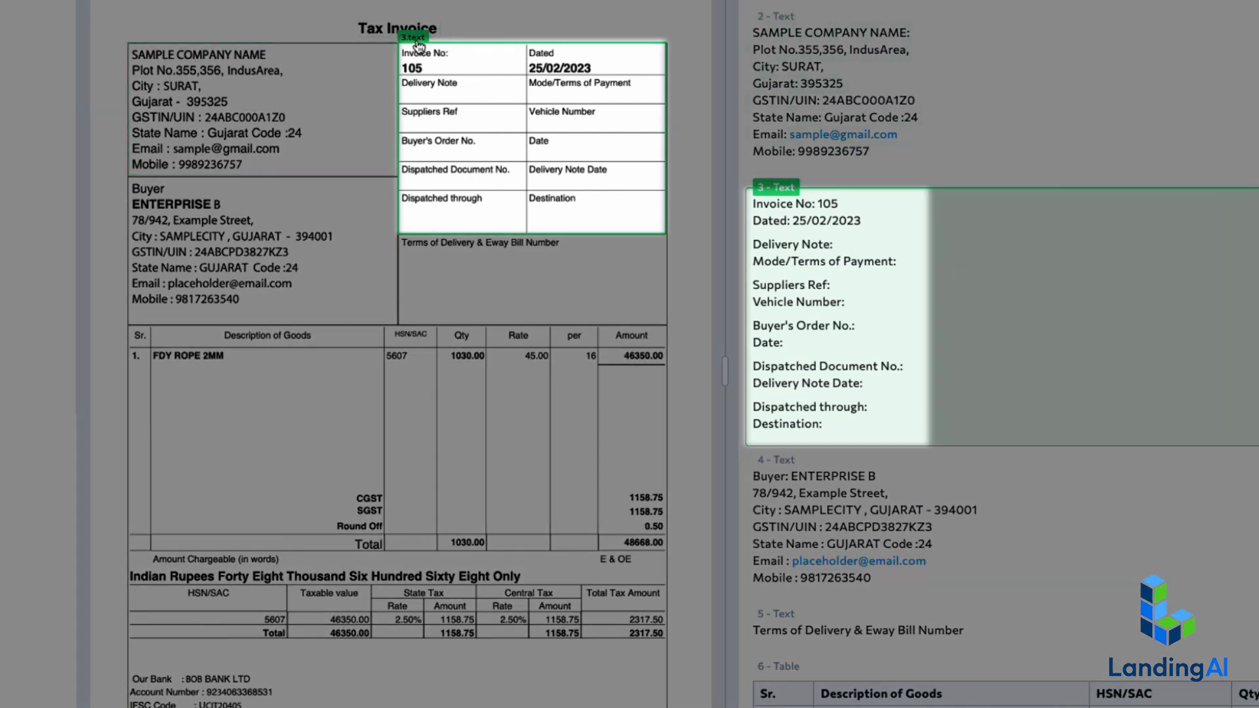
pyautogui.moveTo(507, 98)
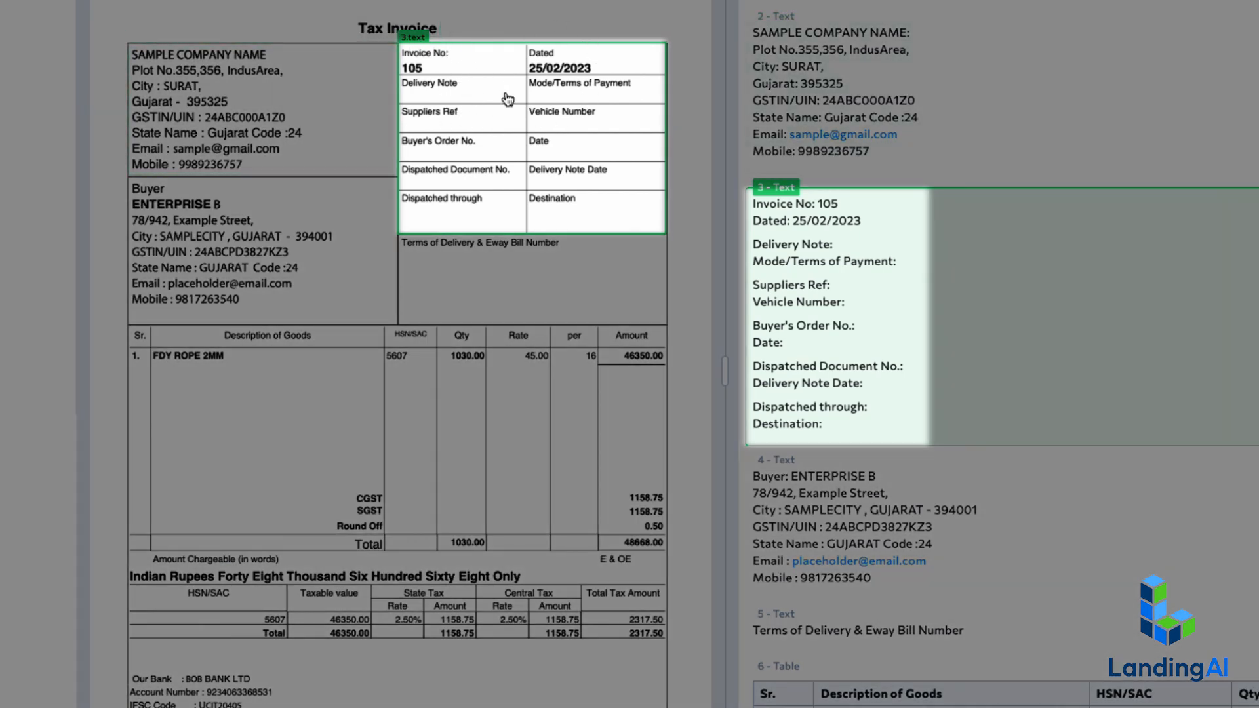
pyautogui.moveTo(596, 120)
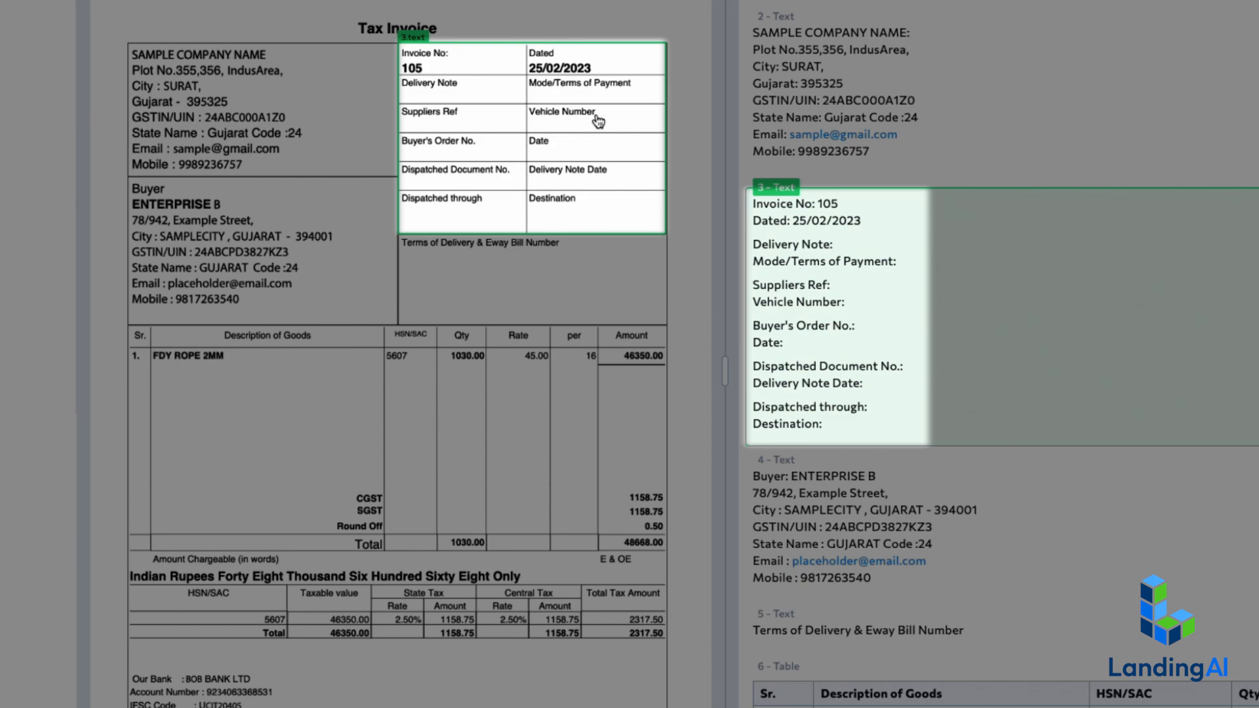
# - Scroll the Markdown pane through the tax invoice's header details and goods table
pyautogui.scroll(-3)
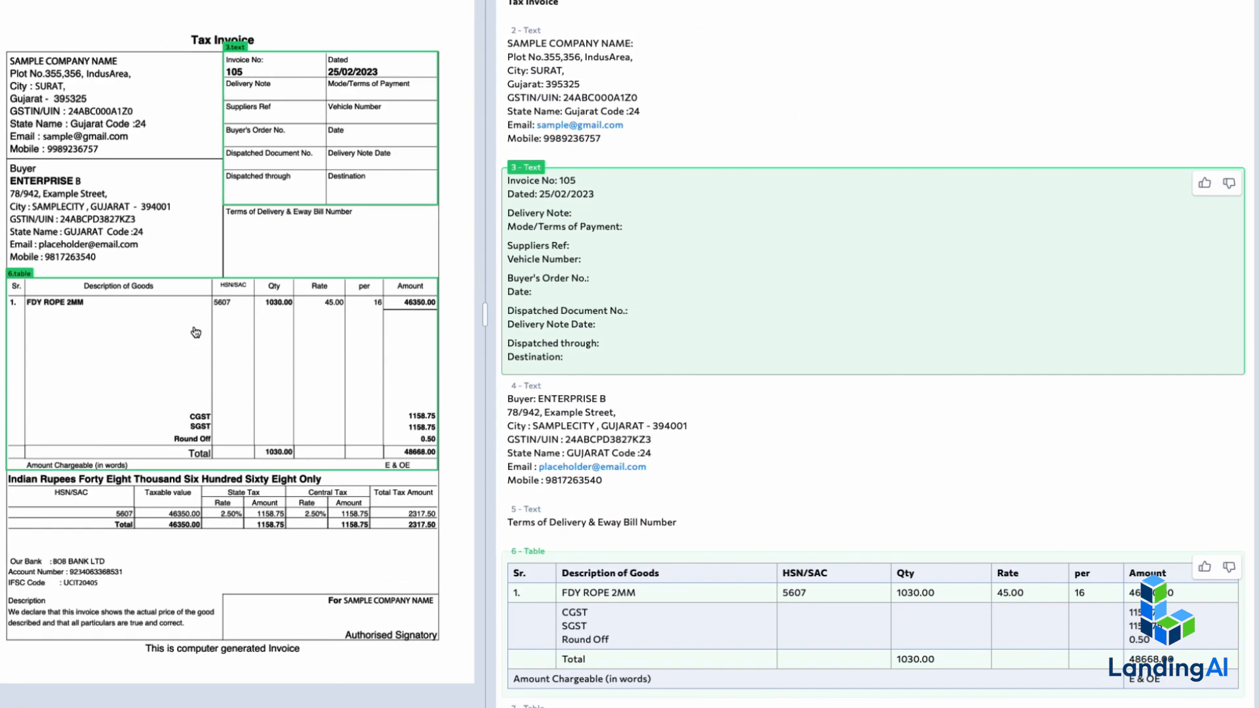
pyautogui.scroll(-3)
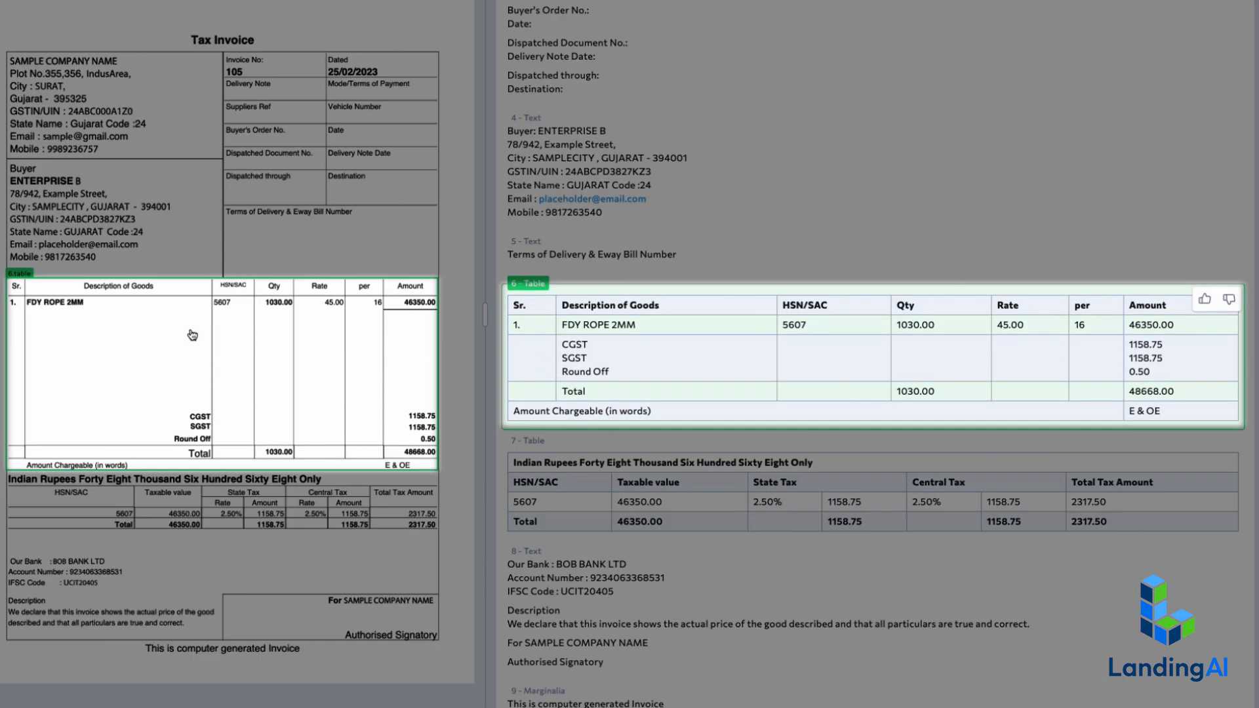